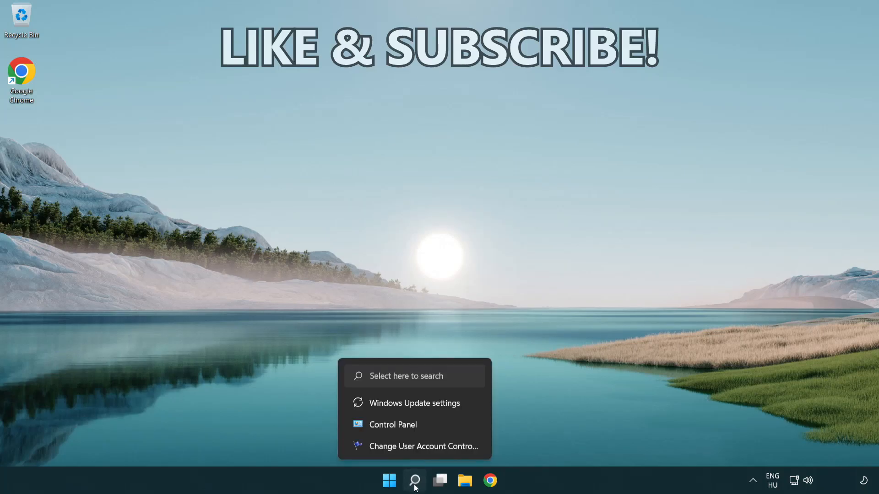
Search for 'cmd' and bring up Command Prompt's launch options to run it as administrator.
left_click(413, 480)
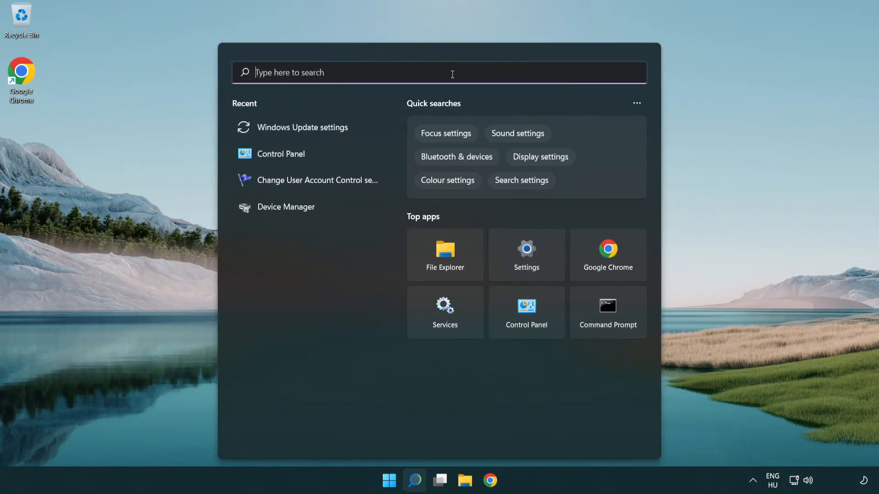
type("cmd")
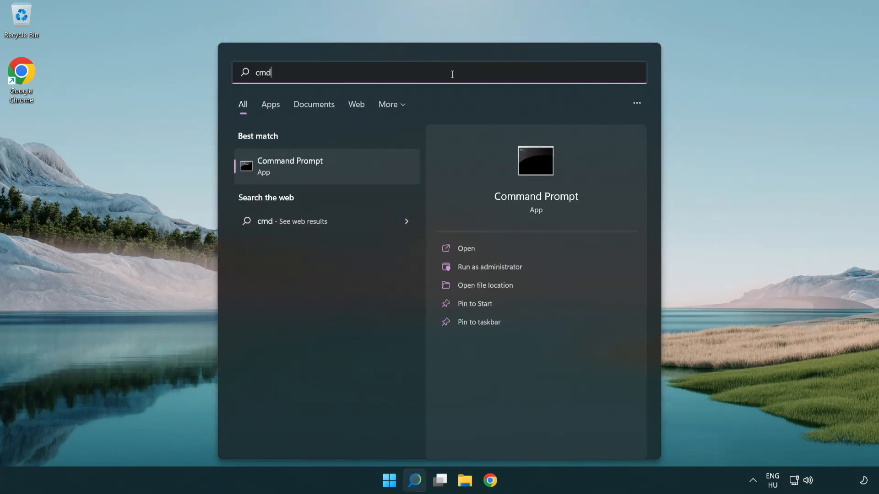
mouse_move(324, 167)
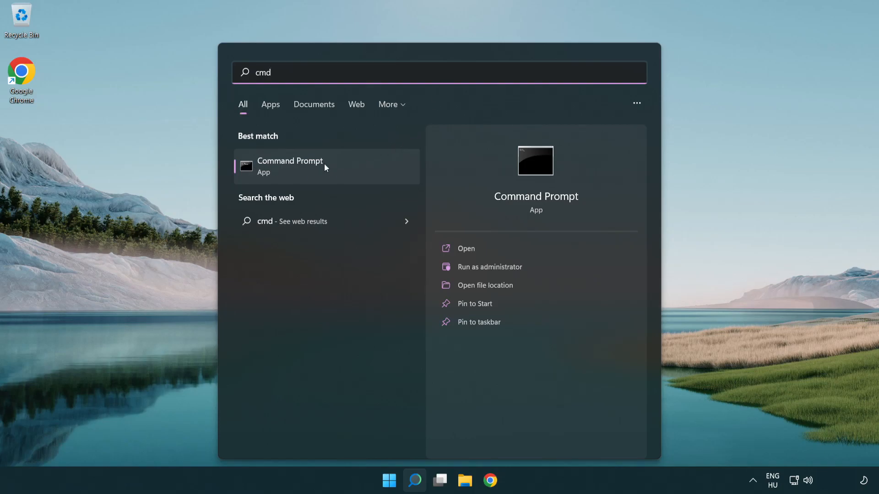
right_click(290, 165)
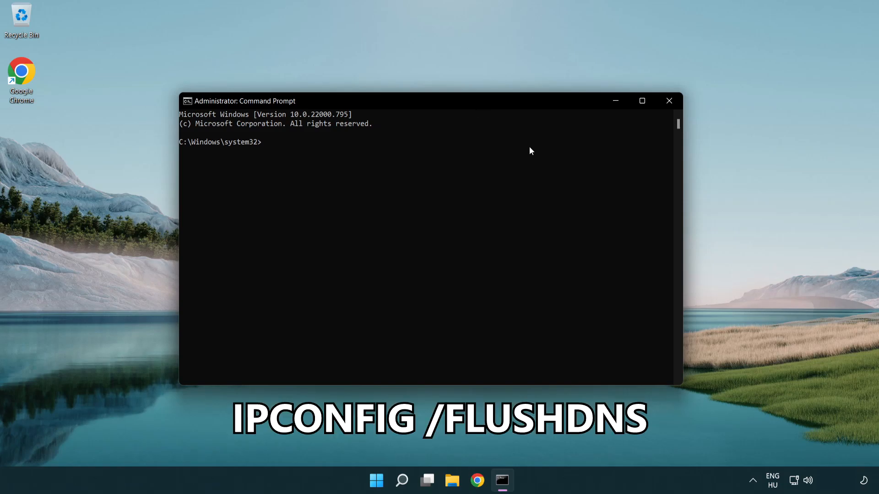
Flush the DNS resolver cache with ipconfig /flushdns.
type("ipcon")
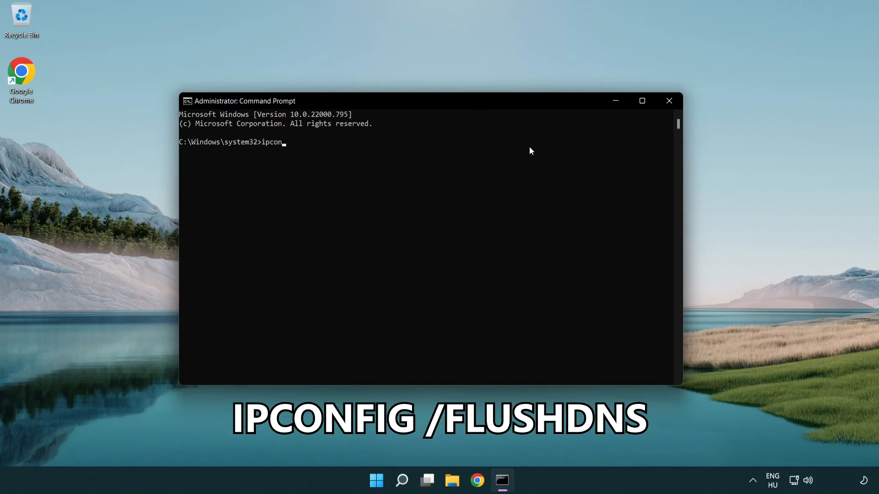
type("fig")
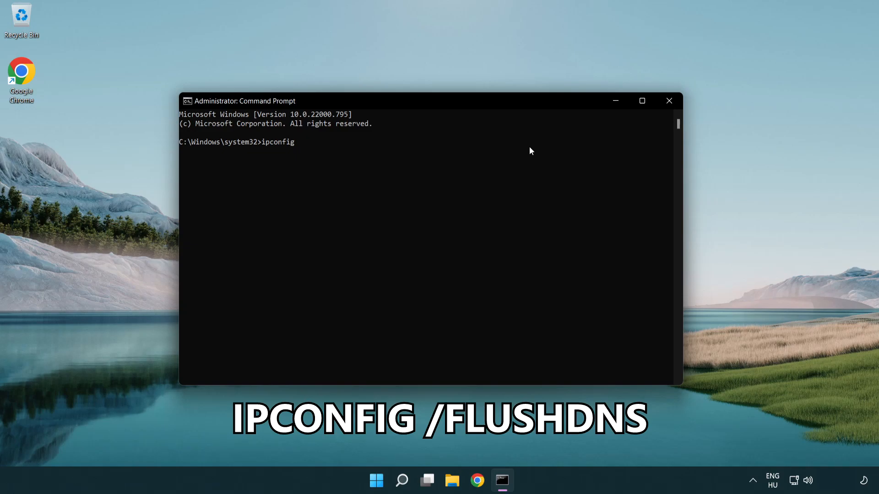
type("/")
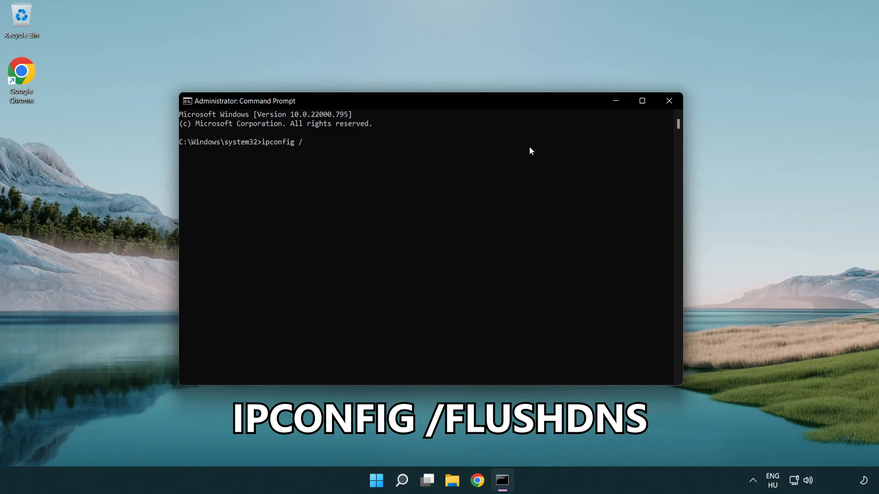
type("flushdns")
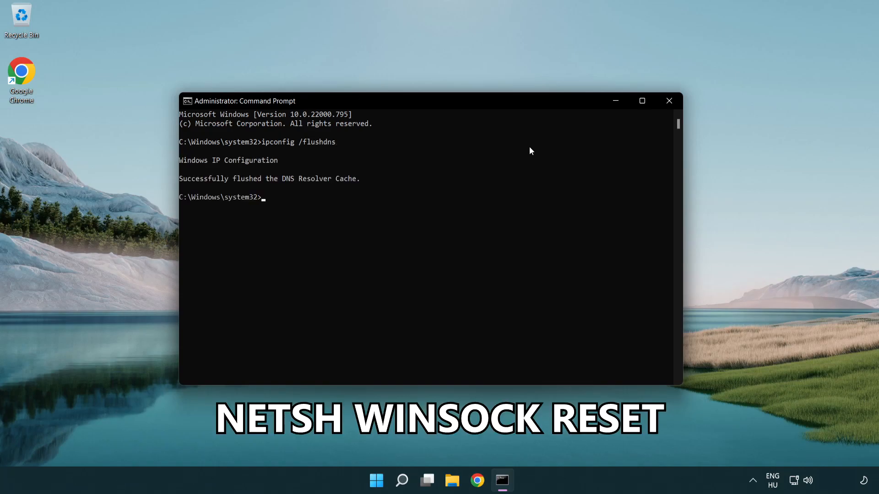
Reset the Winsock catalog with netsh winsock reset, then exit the console.
type("netsh win")
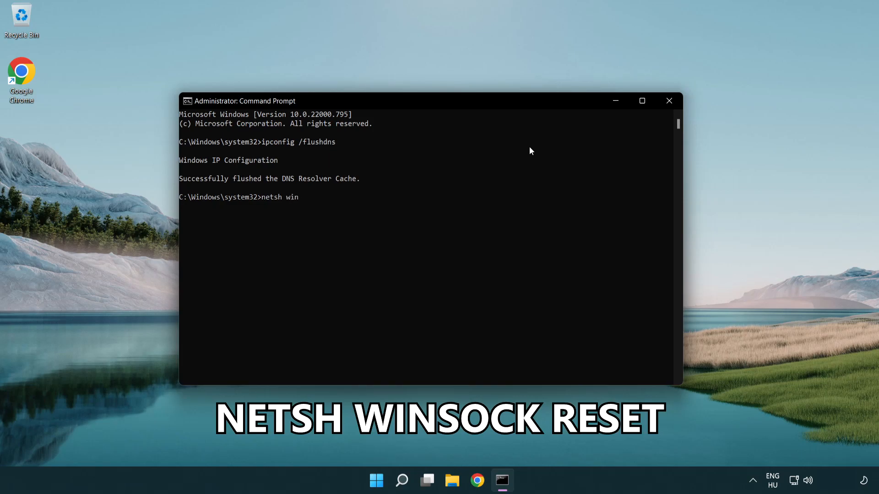
type("sock rese")
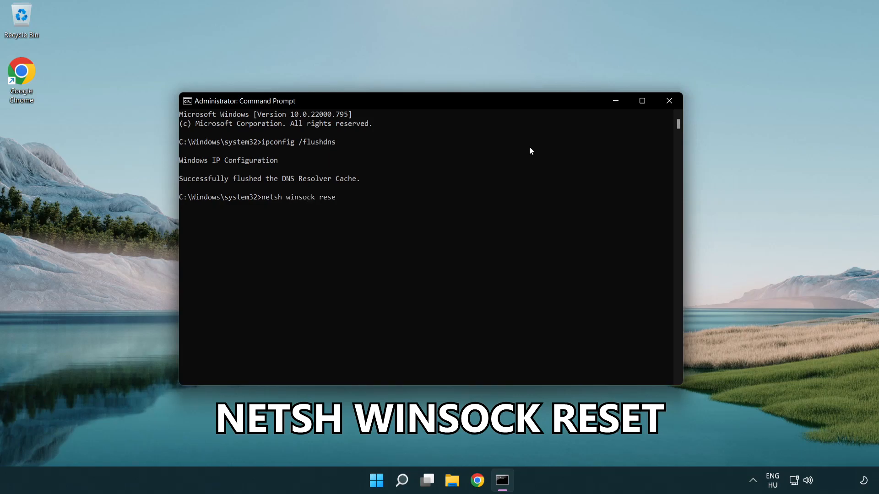
type("t")
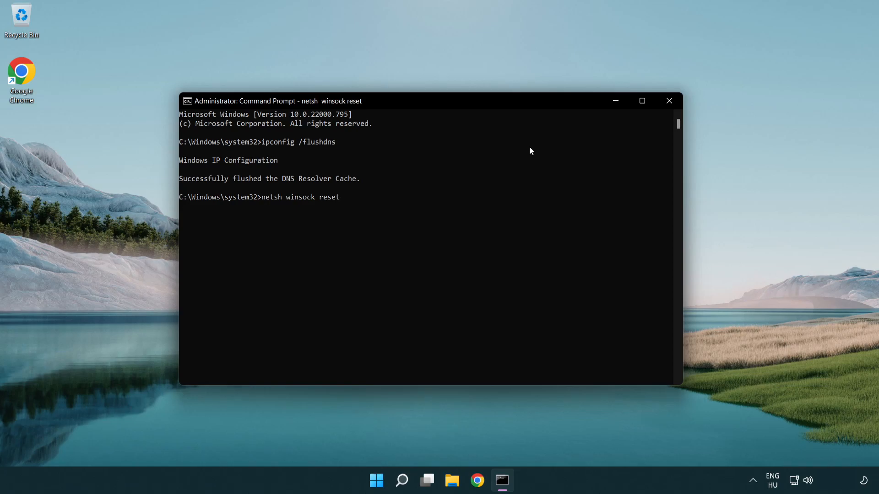
key("enter")
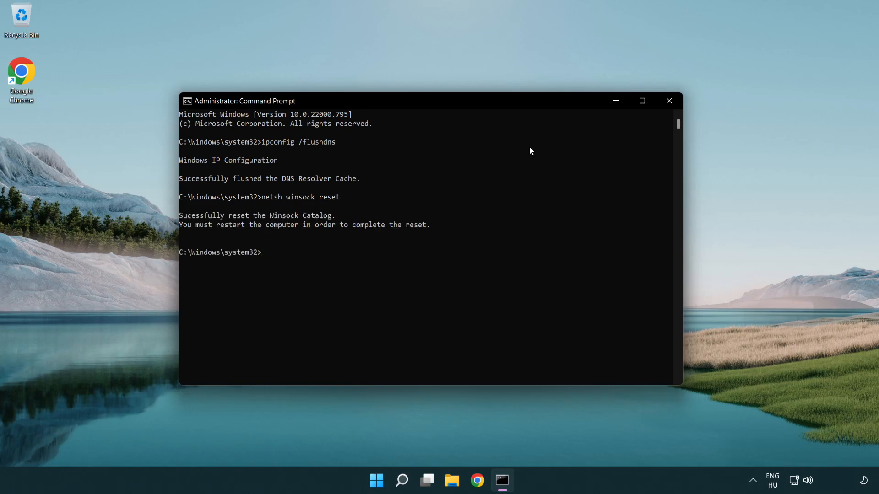
type("ex")
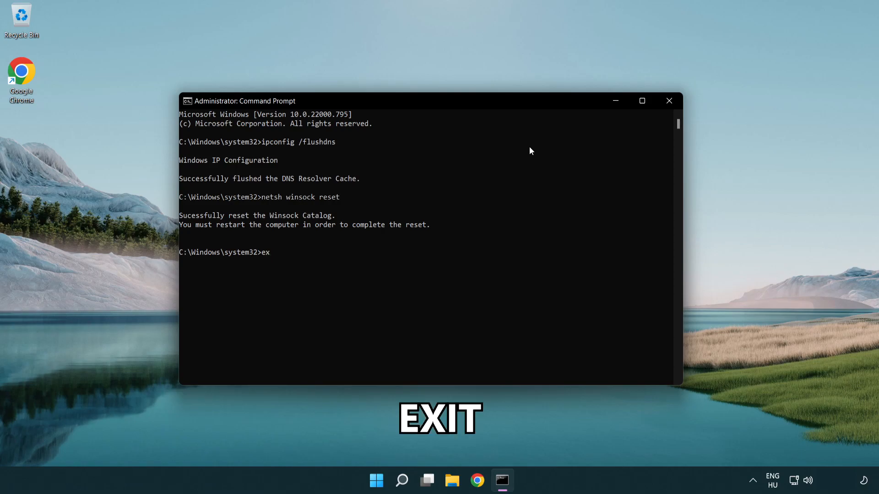
type("it")
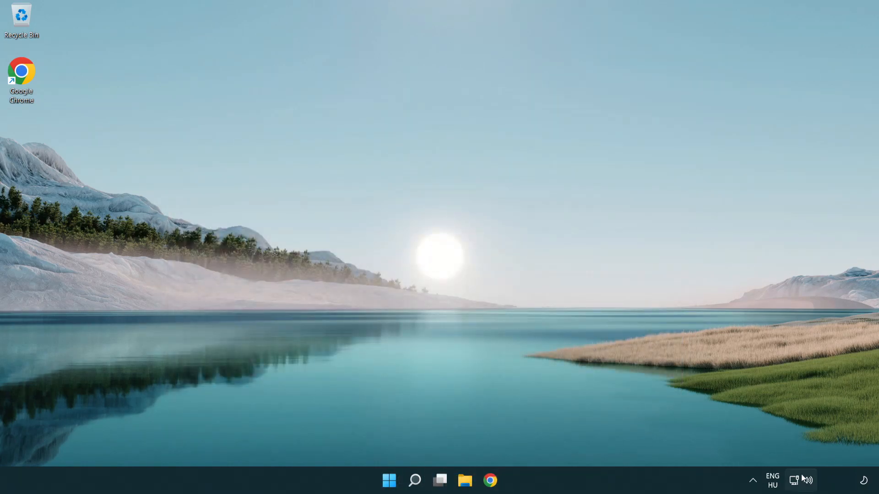
mouse_move(794, 480)
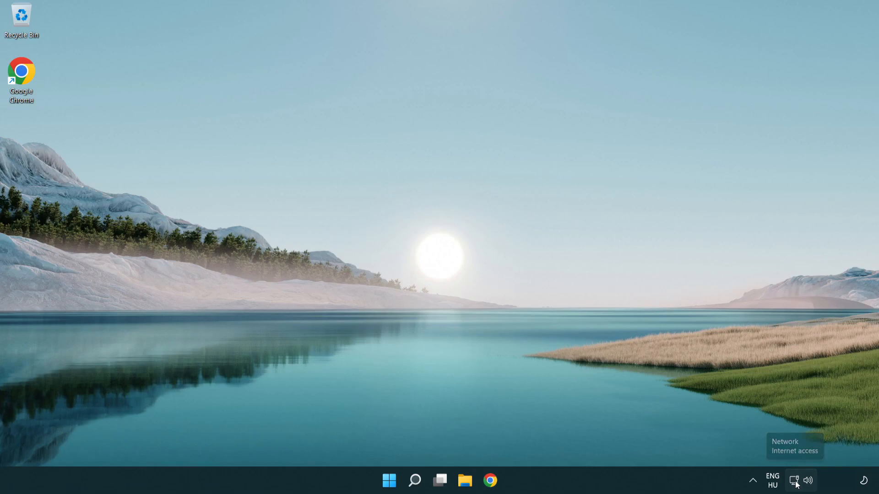
mouse_move(794, 480)
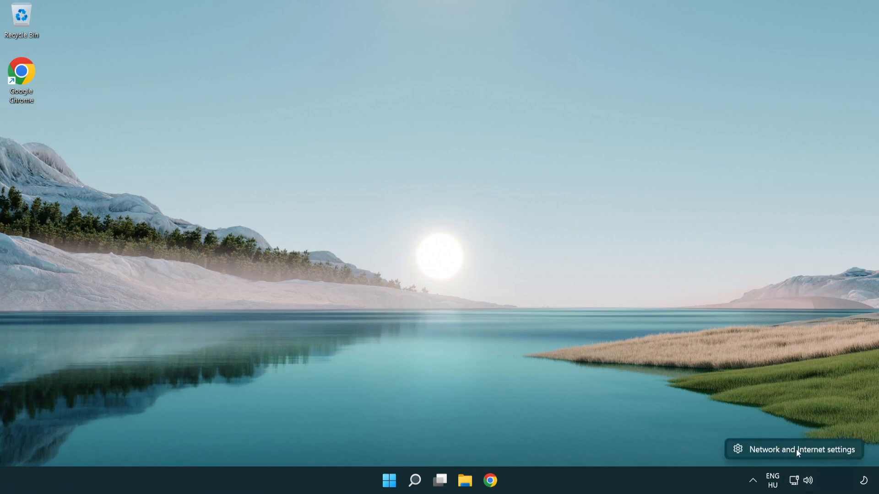
Open Network & internet settings from the taskbar network icon.
left_click(803, 450)
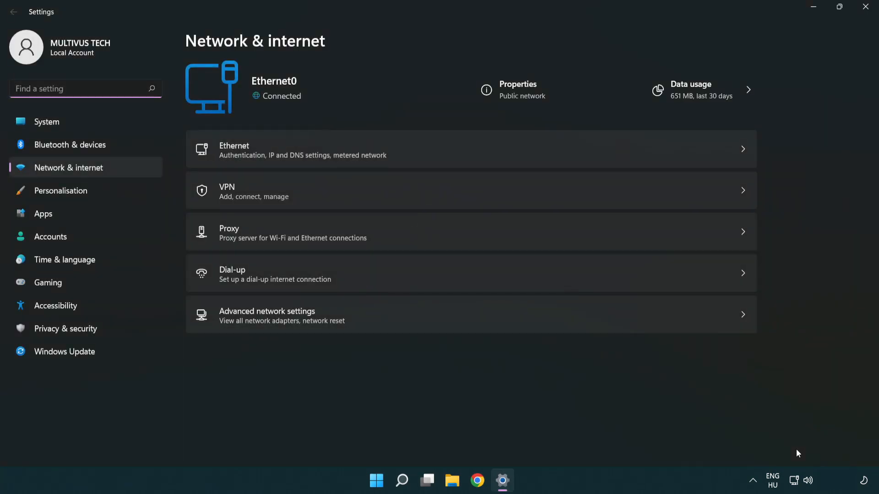
mouse_move(294, 320)
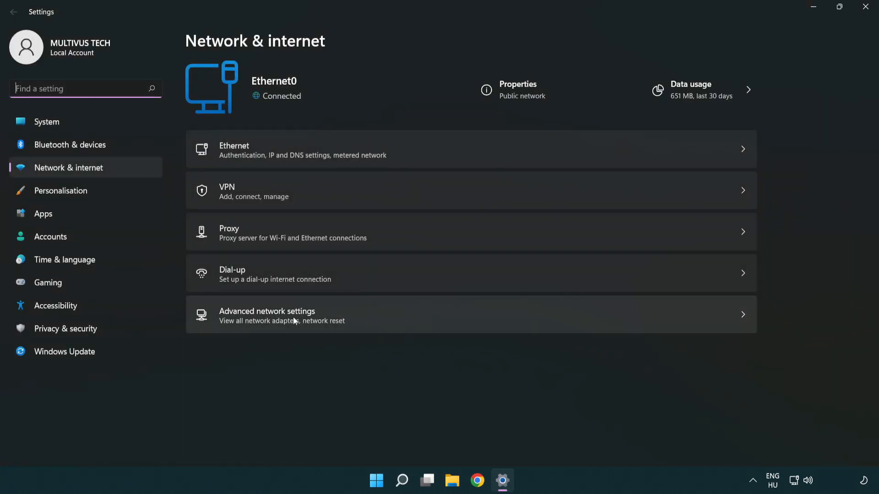
Go through Advanced network settings to the Network Connections list of adapters.
left_click(292, 315)
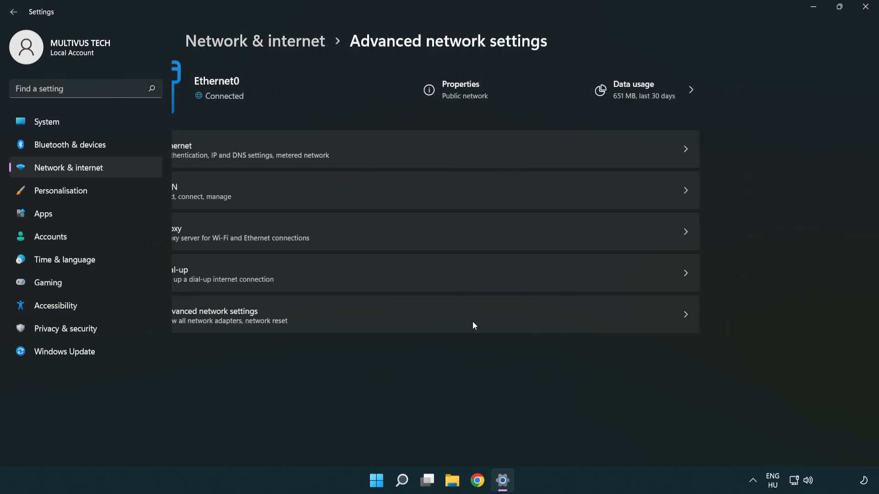
left_click(435, 315)
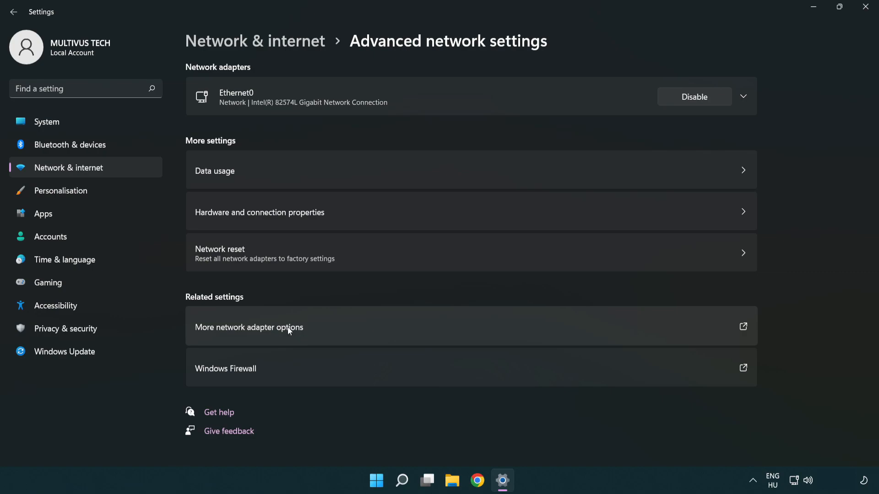
mouse_move(270, 334)
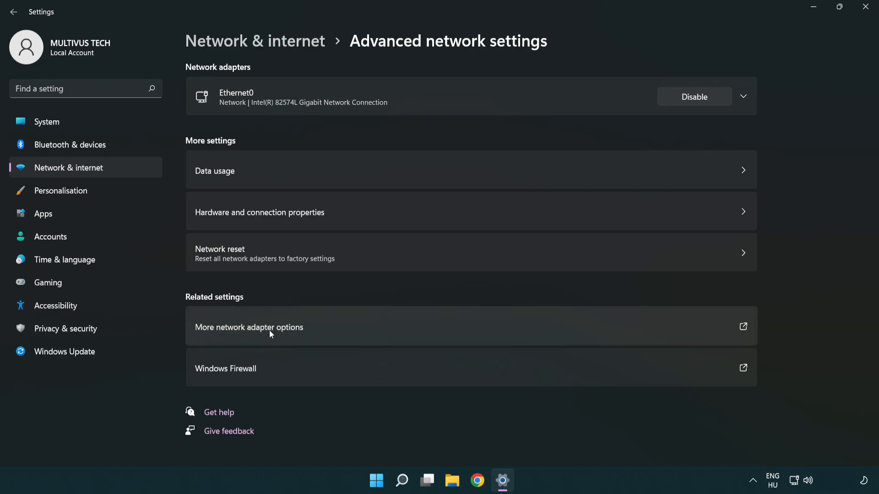
left_click(249, 327)
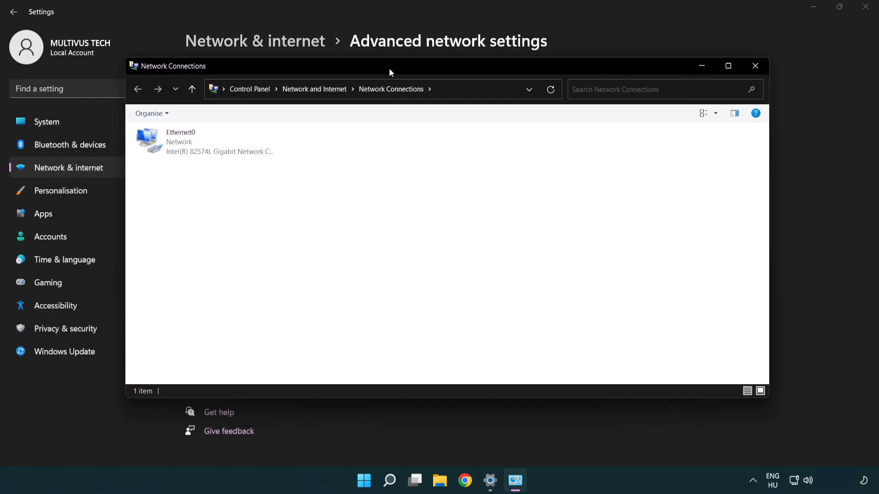
Select the Ethernet0 adapter and bring up its Properties.
left_click(199, 143)
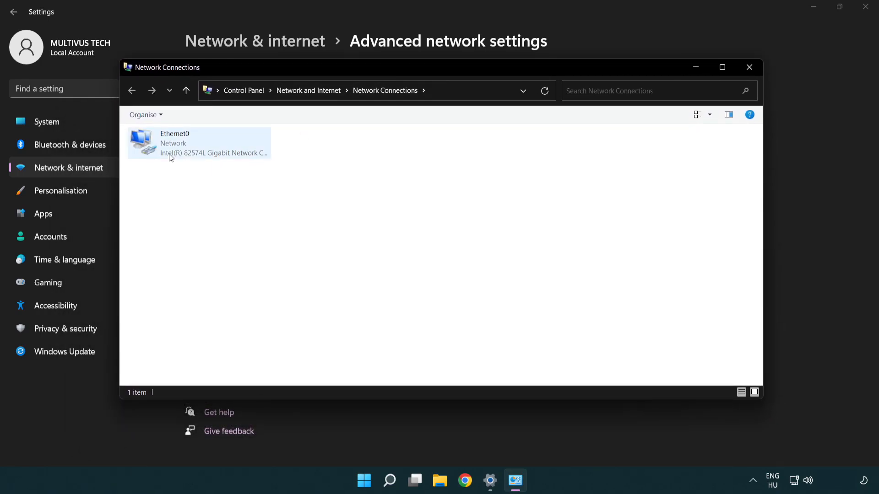
left_click(198, 143)
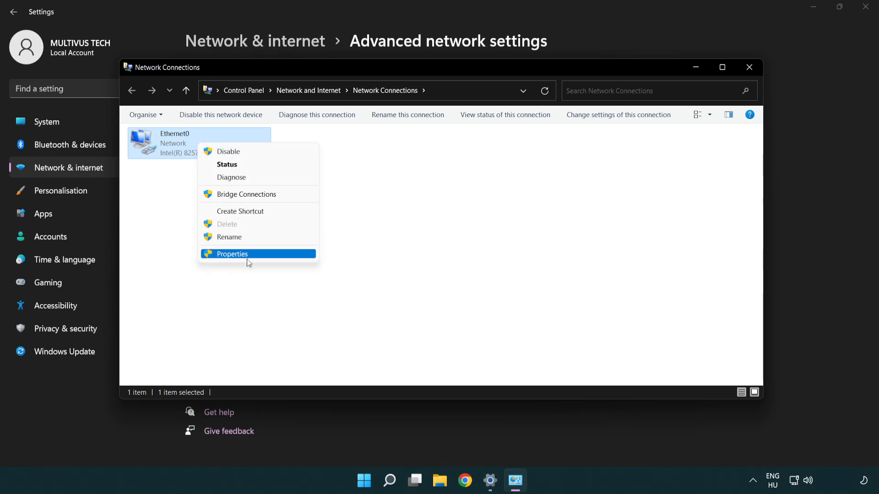
mouse_move(265, 257)
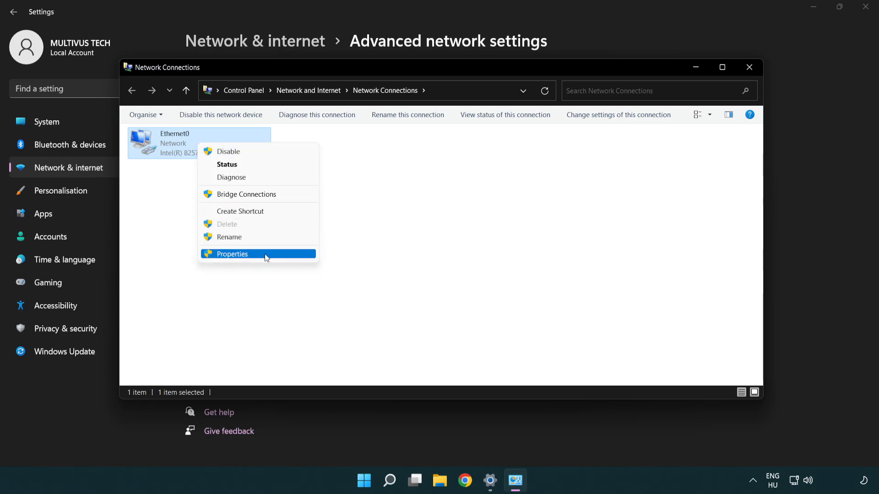
left_click(230, 254)
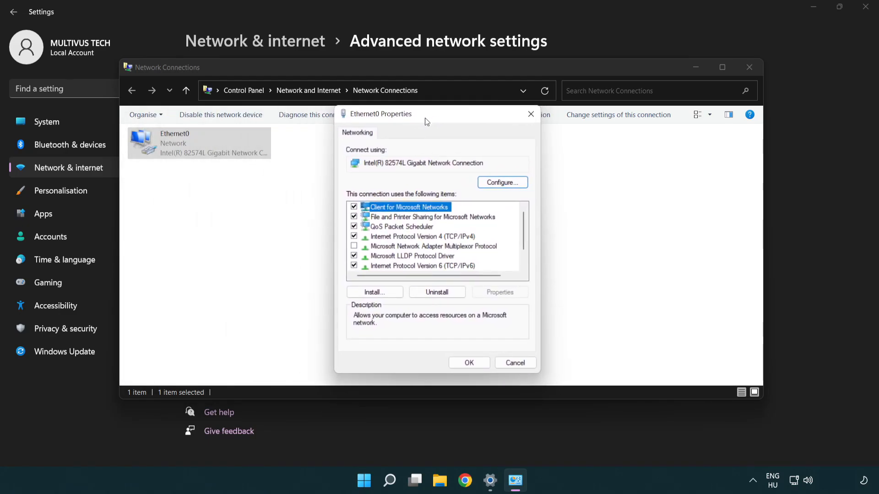
Open the Internet Protocol Version 4 (TCP/IPv4) properties for Ethernet0.
left_click(422, 236)
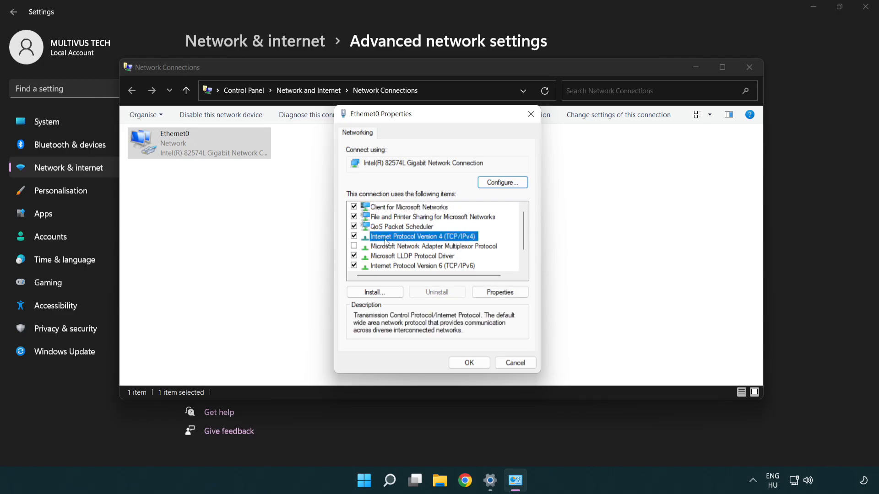
mouse_move(439, 248)
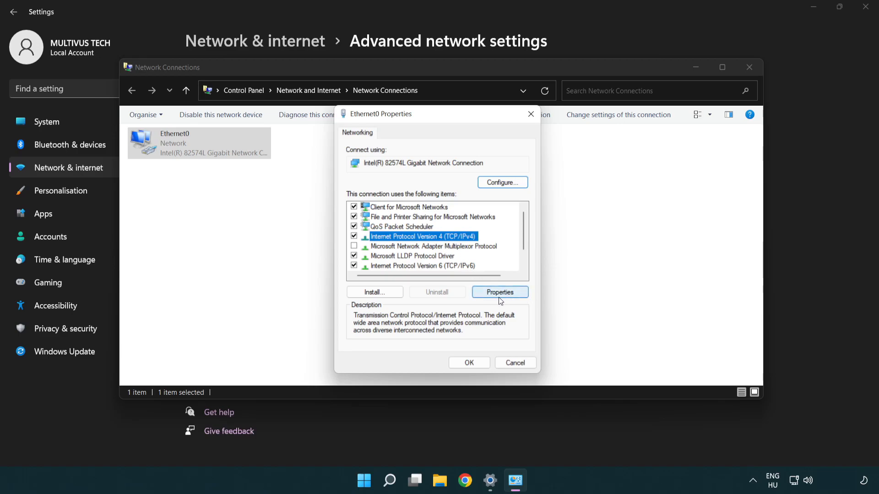
left_click(499, 292)
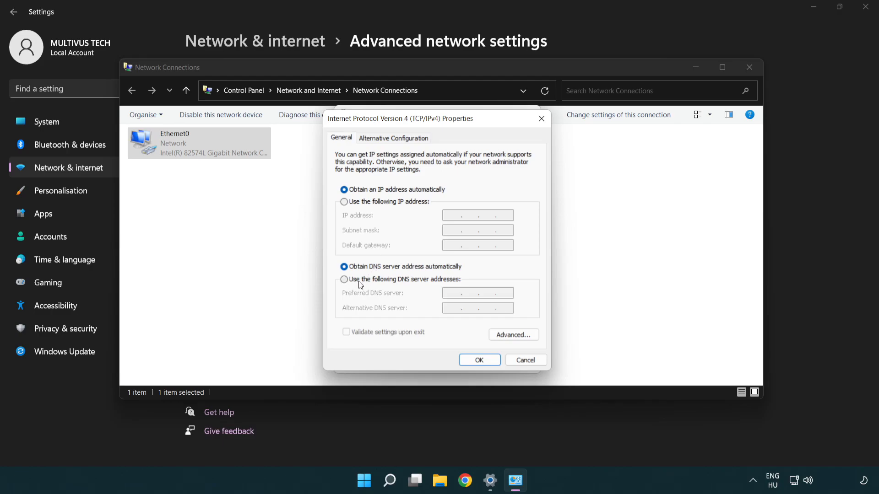
Set manual DNS servers 8.8.8.8 preferred and 8.8.4.4 alternate, and confirm with OK.
left_click(344, 279)
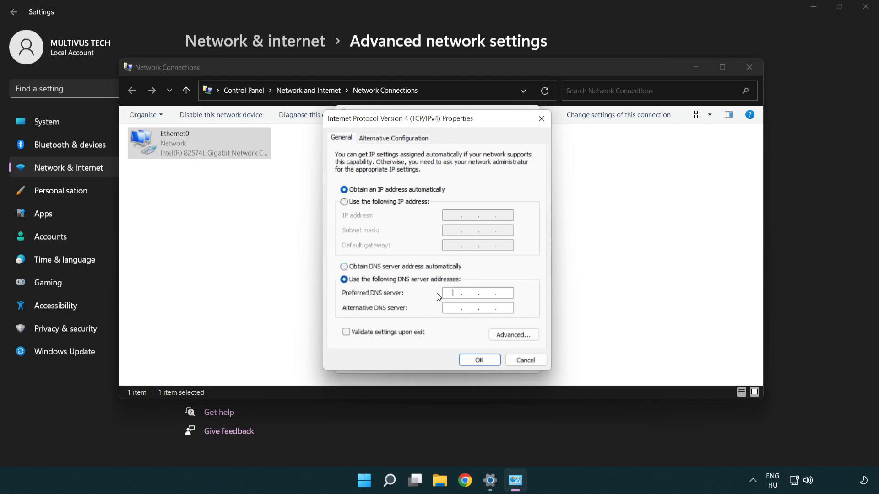
type("8")
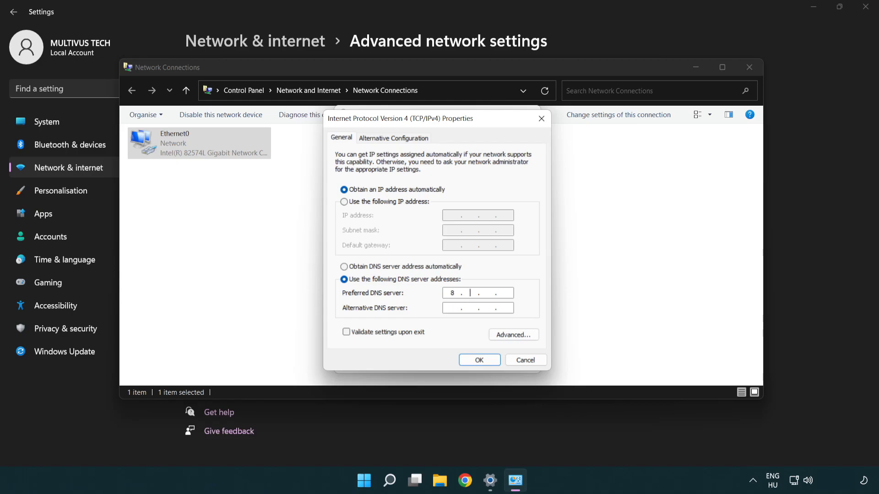
type("8.8")
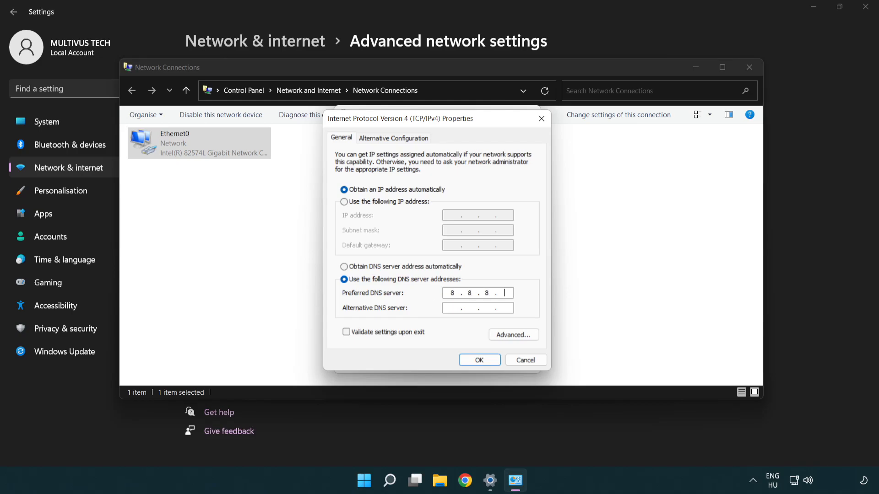
type("8")
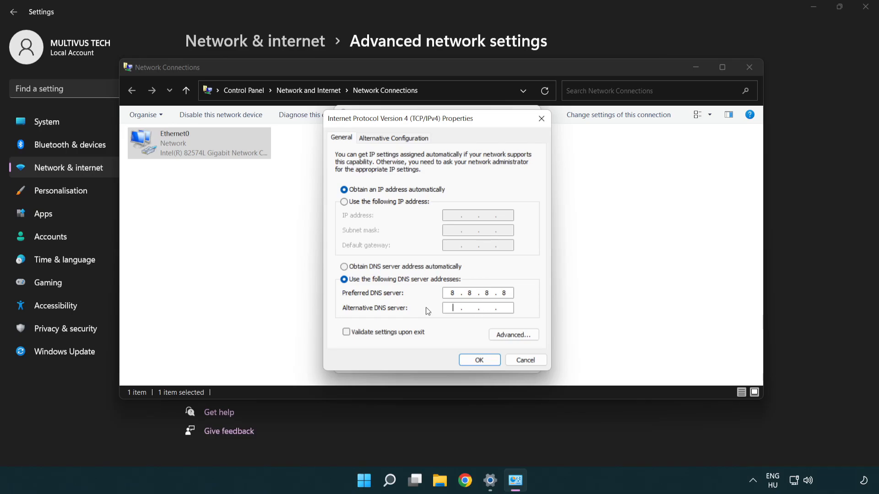
type("8.8.4.4")
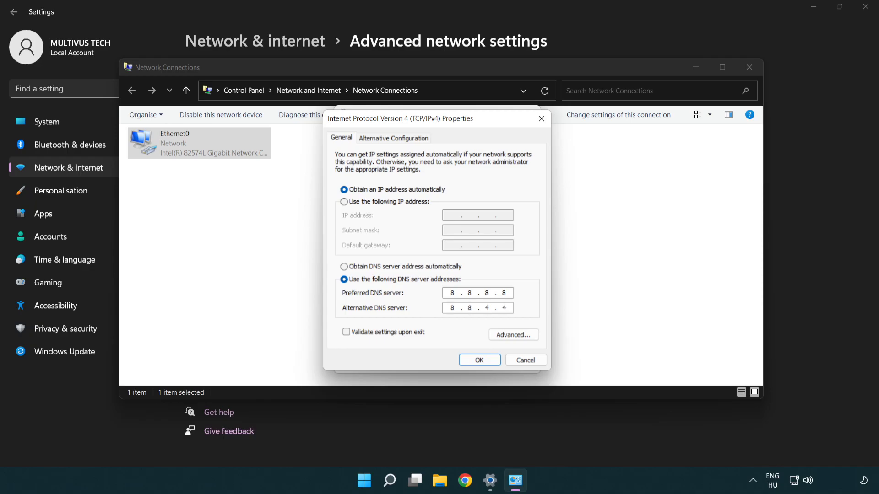
left_click(478, 307)
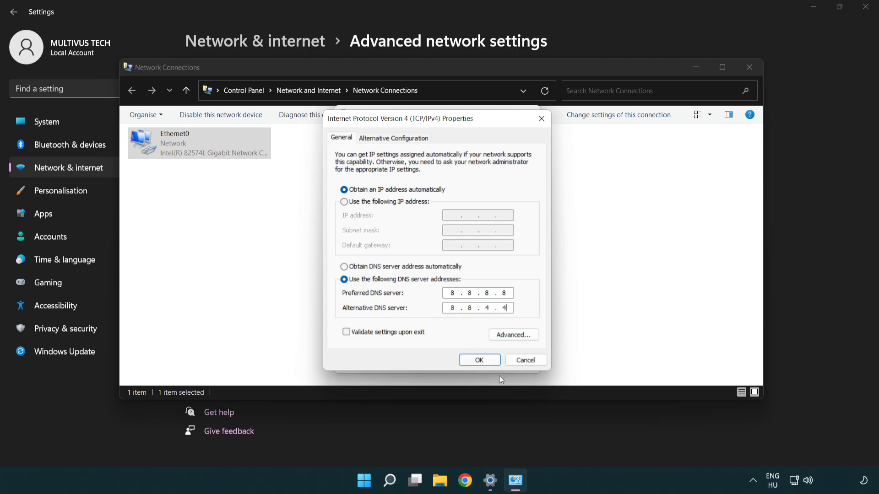
left_click(479, 360)
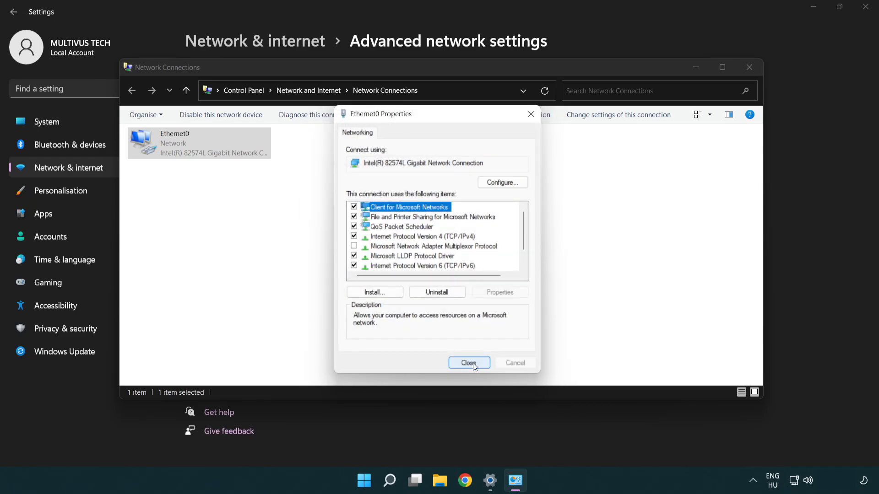
Close Ethernet0 Properties, Network Connections and Settings, returning to the desktop.
left_click(469, 362)
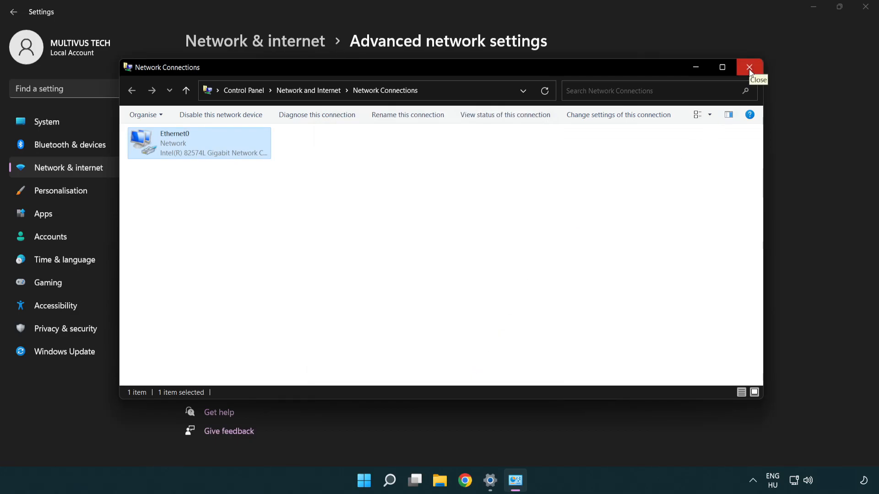
left_click(749, 67)
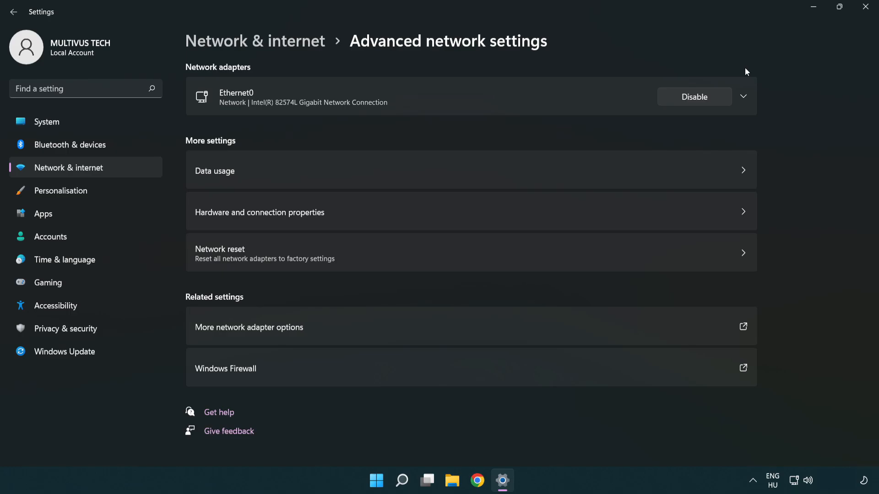
left_click(865, 6)
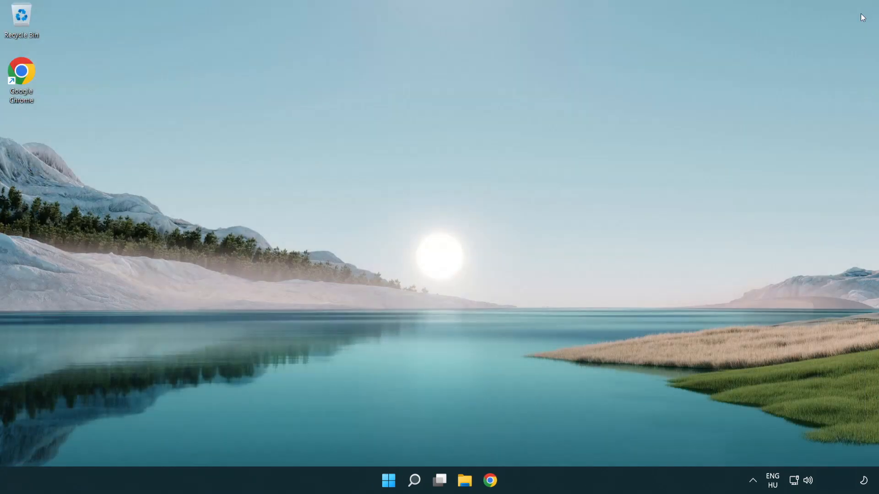
Show the Start menu power options with Sleep, Shut down and Restart.
left_click(388, 480)
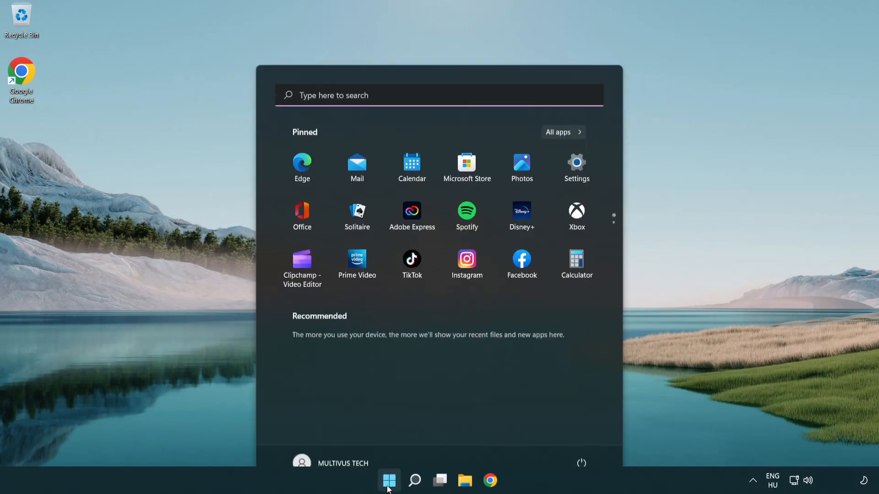
left_click(582, 462)
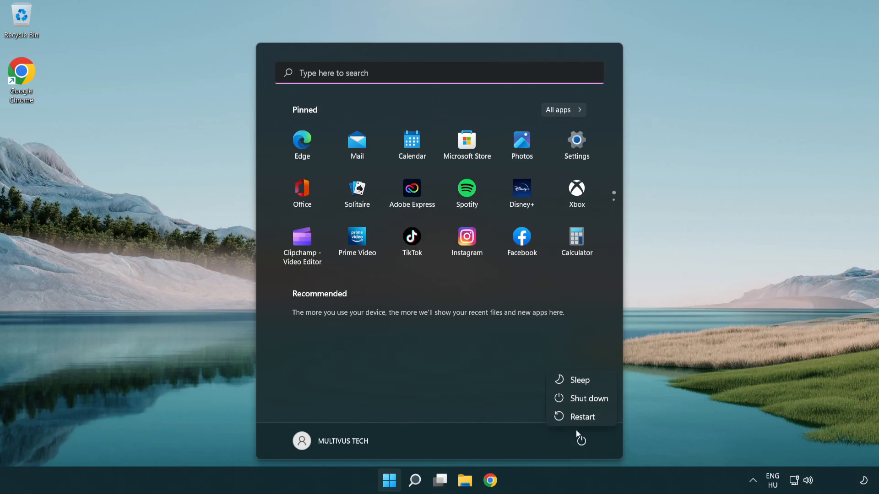